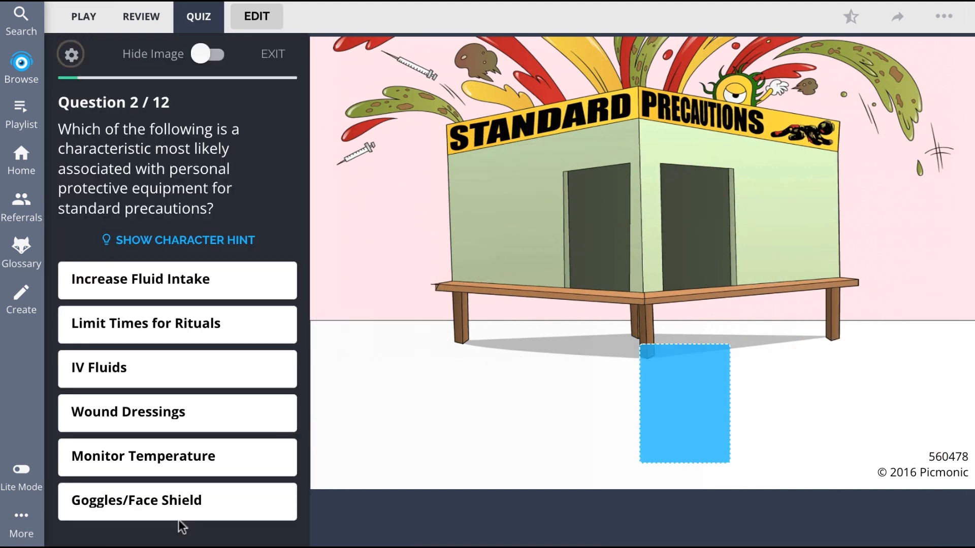
# - Answer quiz question 2 with Goggles/Face Shield and question 3 with Wash In / Wash Out
pyautogui.click(176, 500)
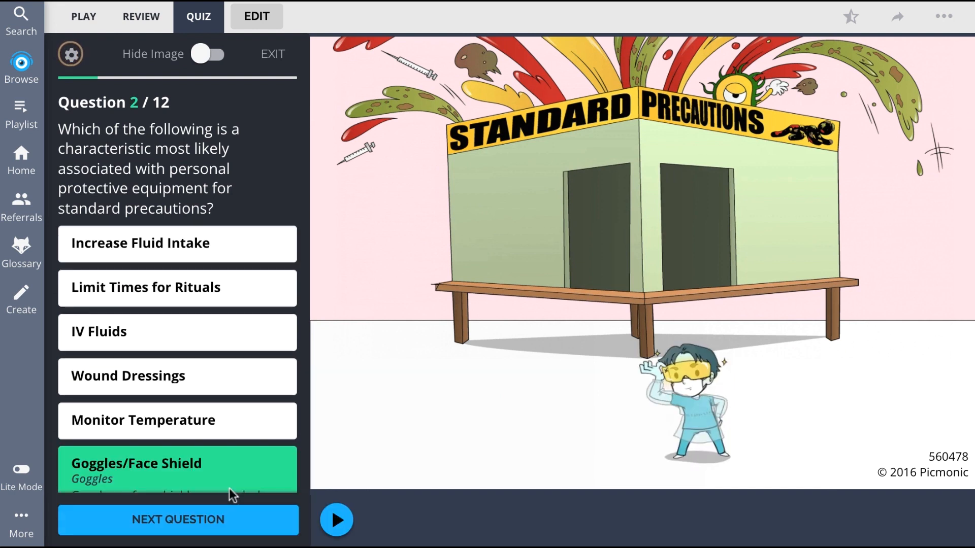
pyautogui.click(177, 520)
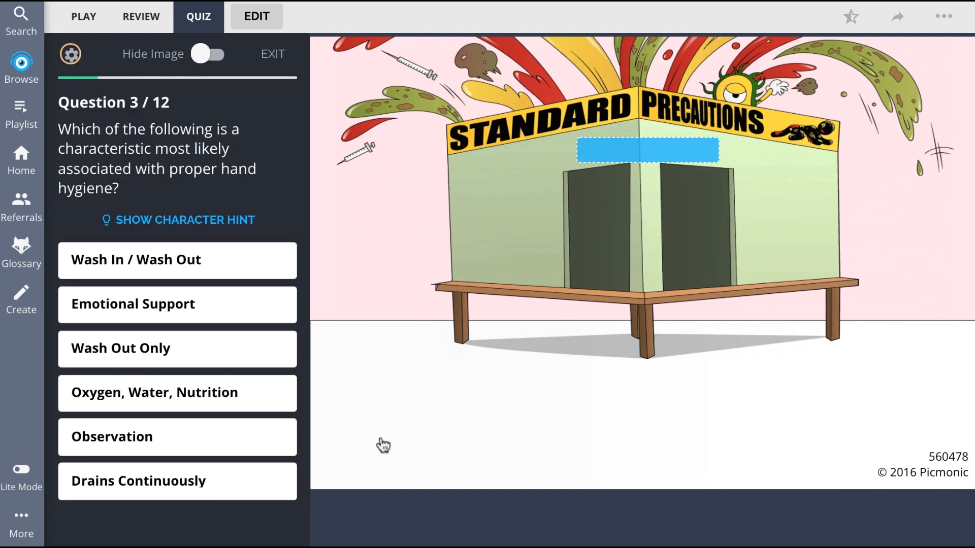
pyautogui.click(176, 260)
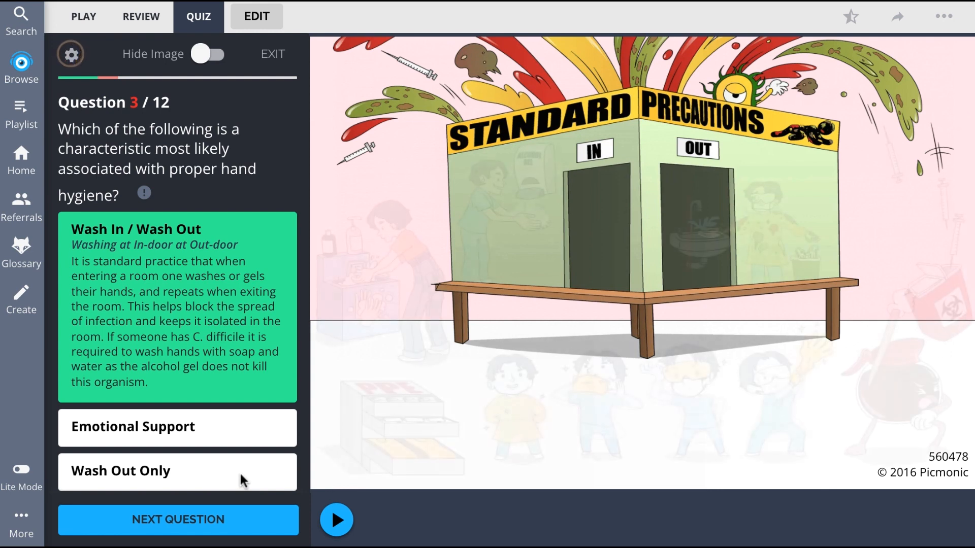
# - Browse the course catalogue and open the Fundamentals of Nursing course
pyautogui.click(22, 66)
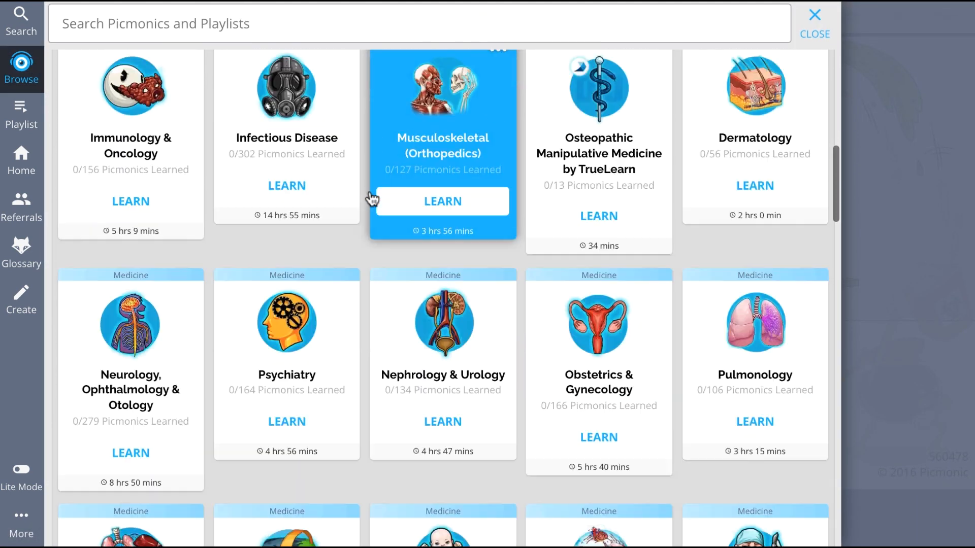
pyautogui.scroll(-3)
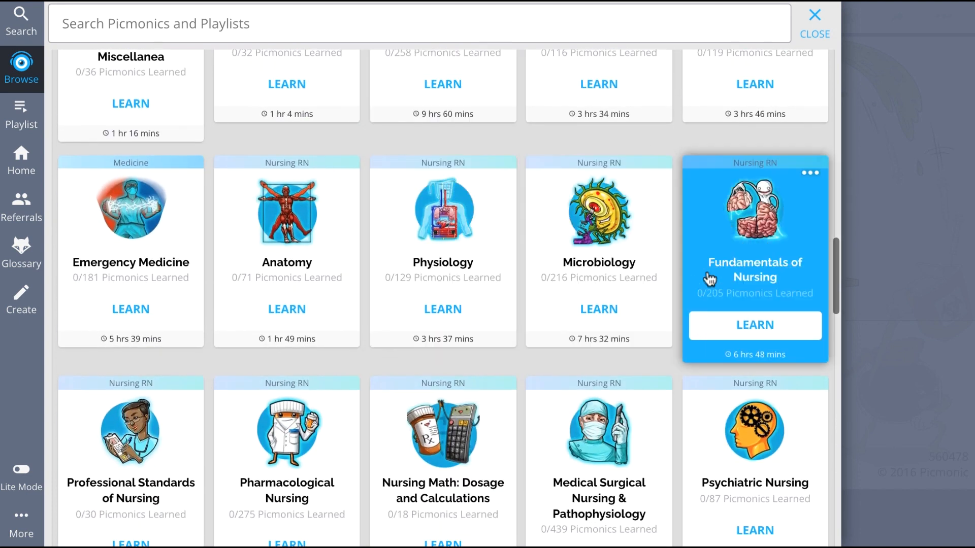
pyautogui.click(754, 261)
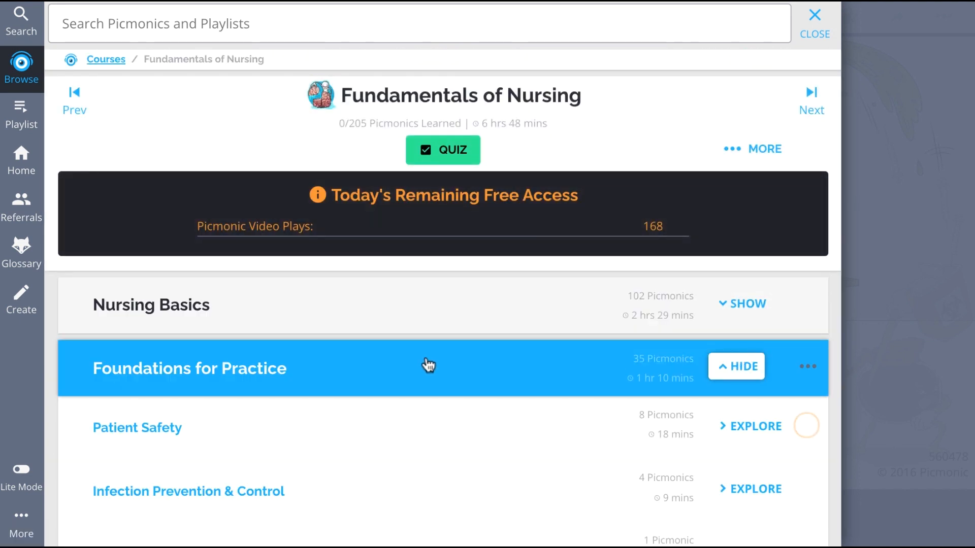
# - Explore Infection Prevention & Control, scrolling its Picmonics from Standard Precautions to Aseptic Technique
pyautogui.click(750, 489)
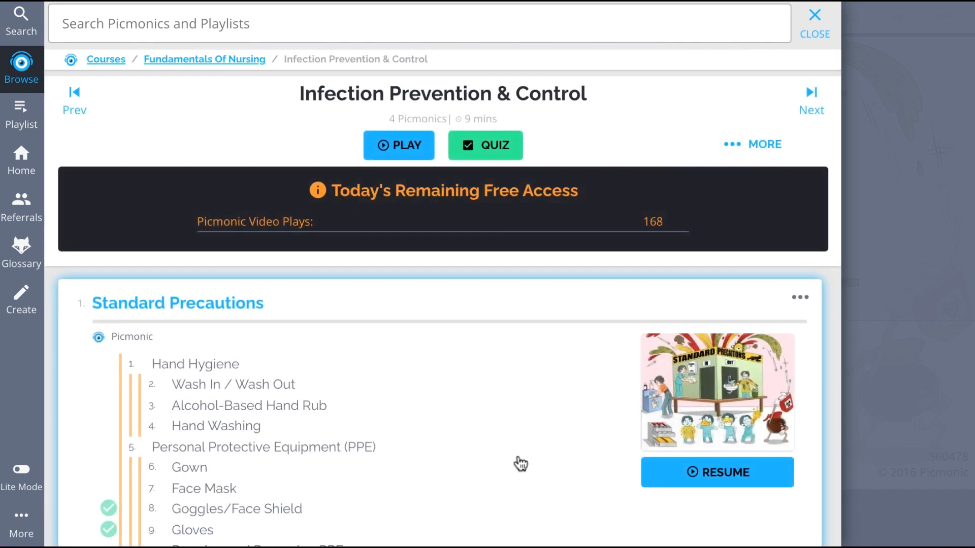
pyautogui.scroll(-3)
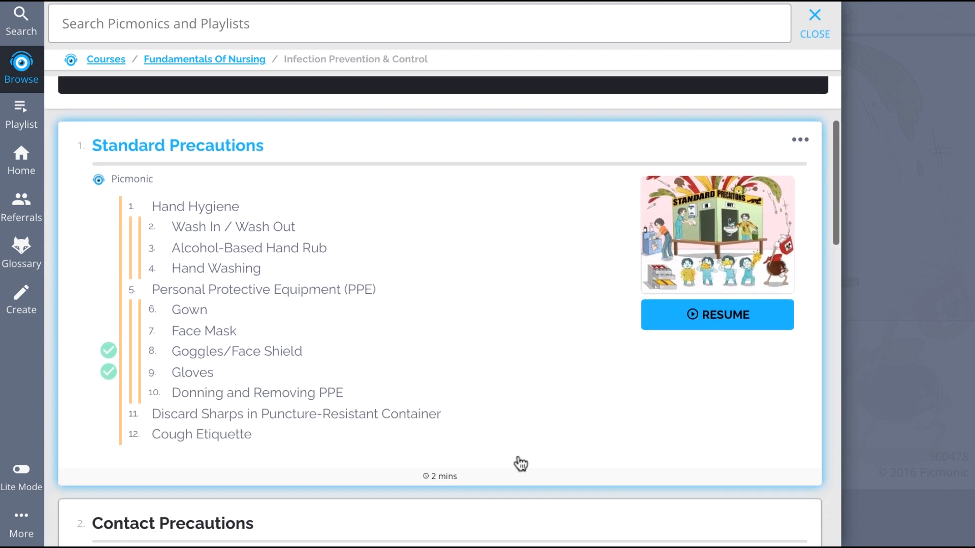
pyautogui.scroll(-3)
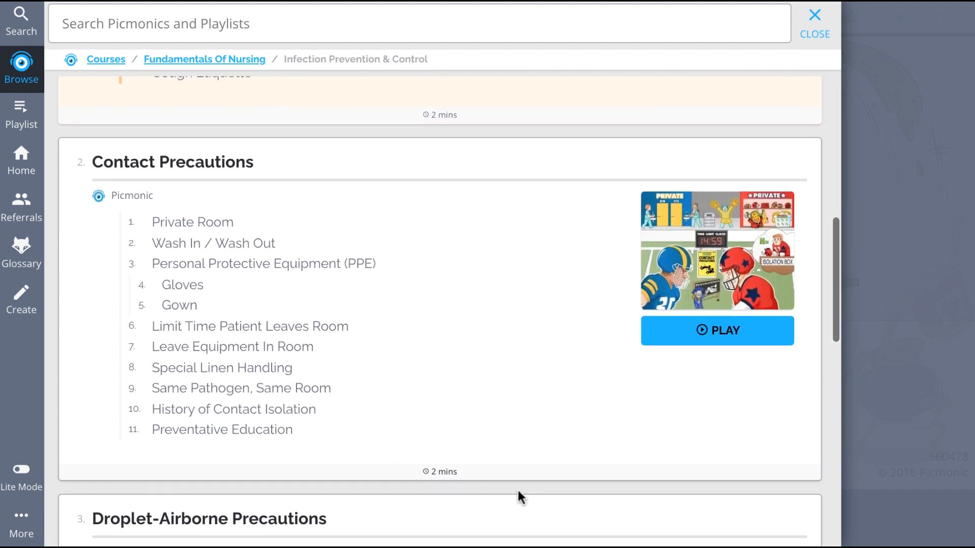
pyautogui.scroll(-3)
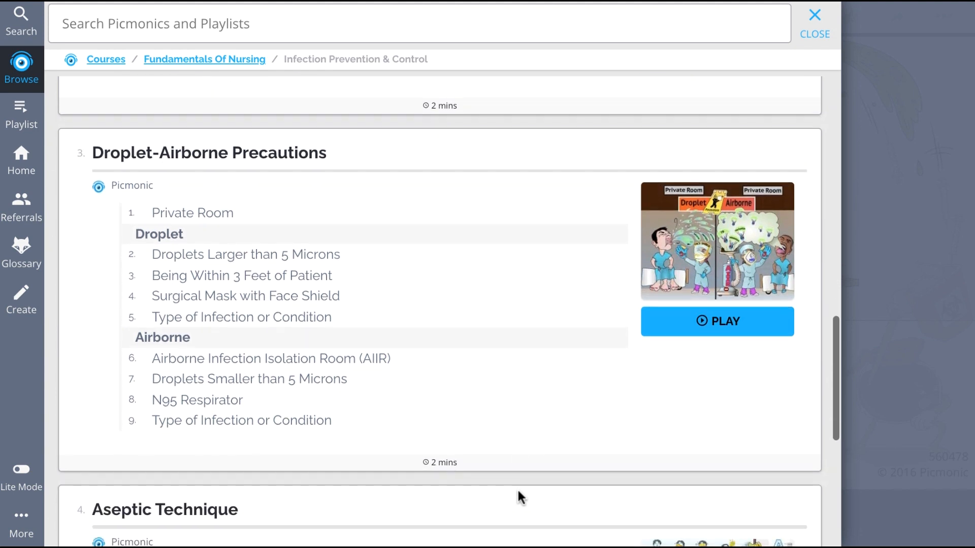
pyautogui.scroll(-3)
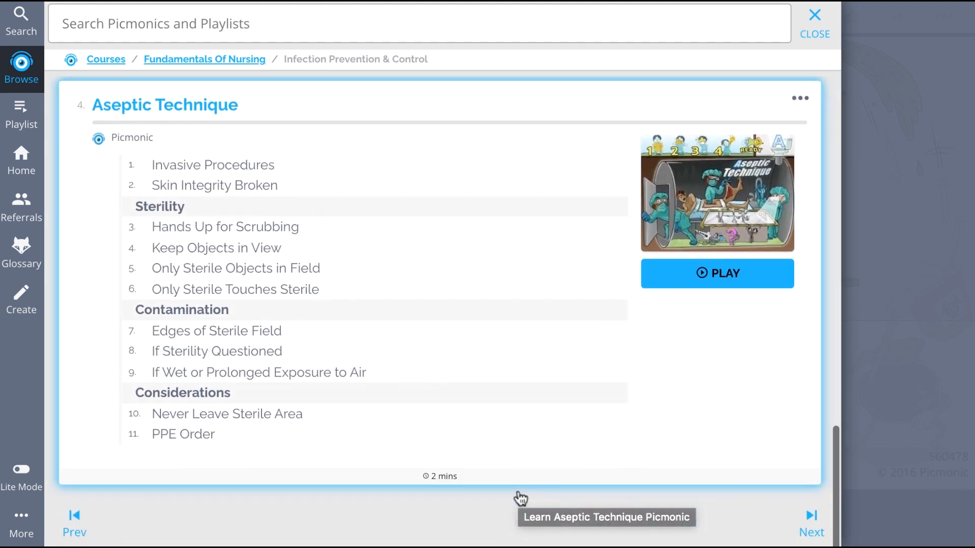
pyautogui.moveTo(521, 498)
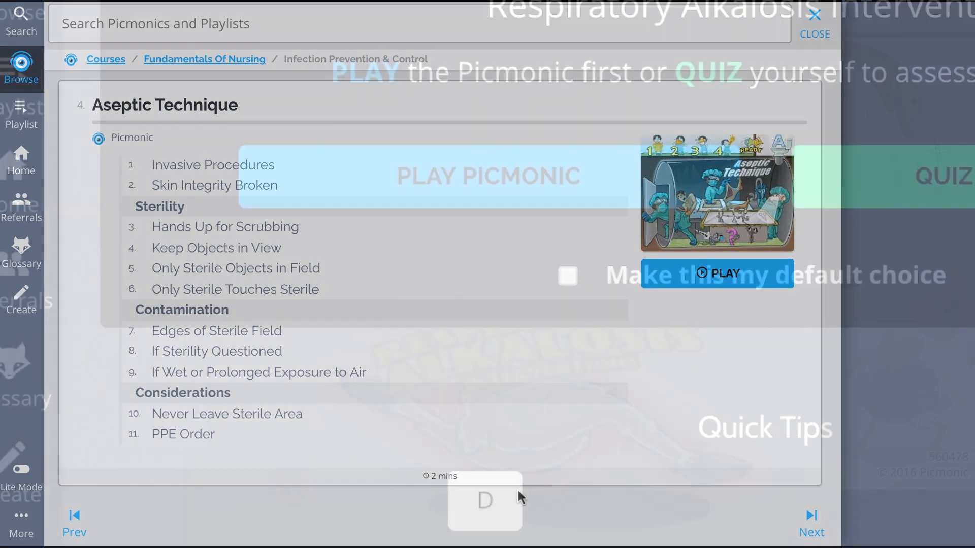
pyautogui.click(941, 176)
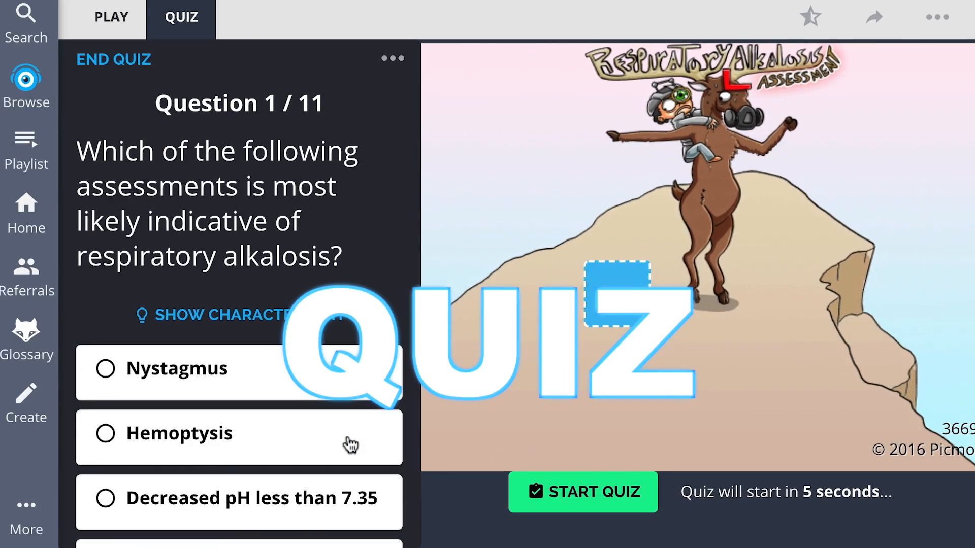